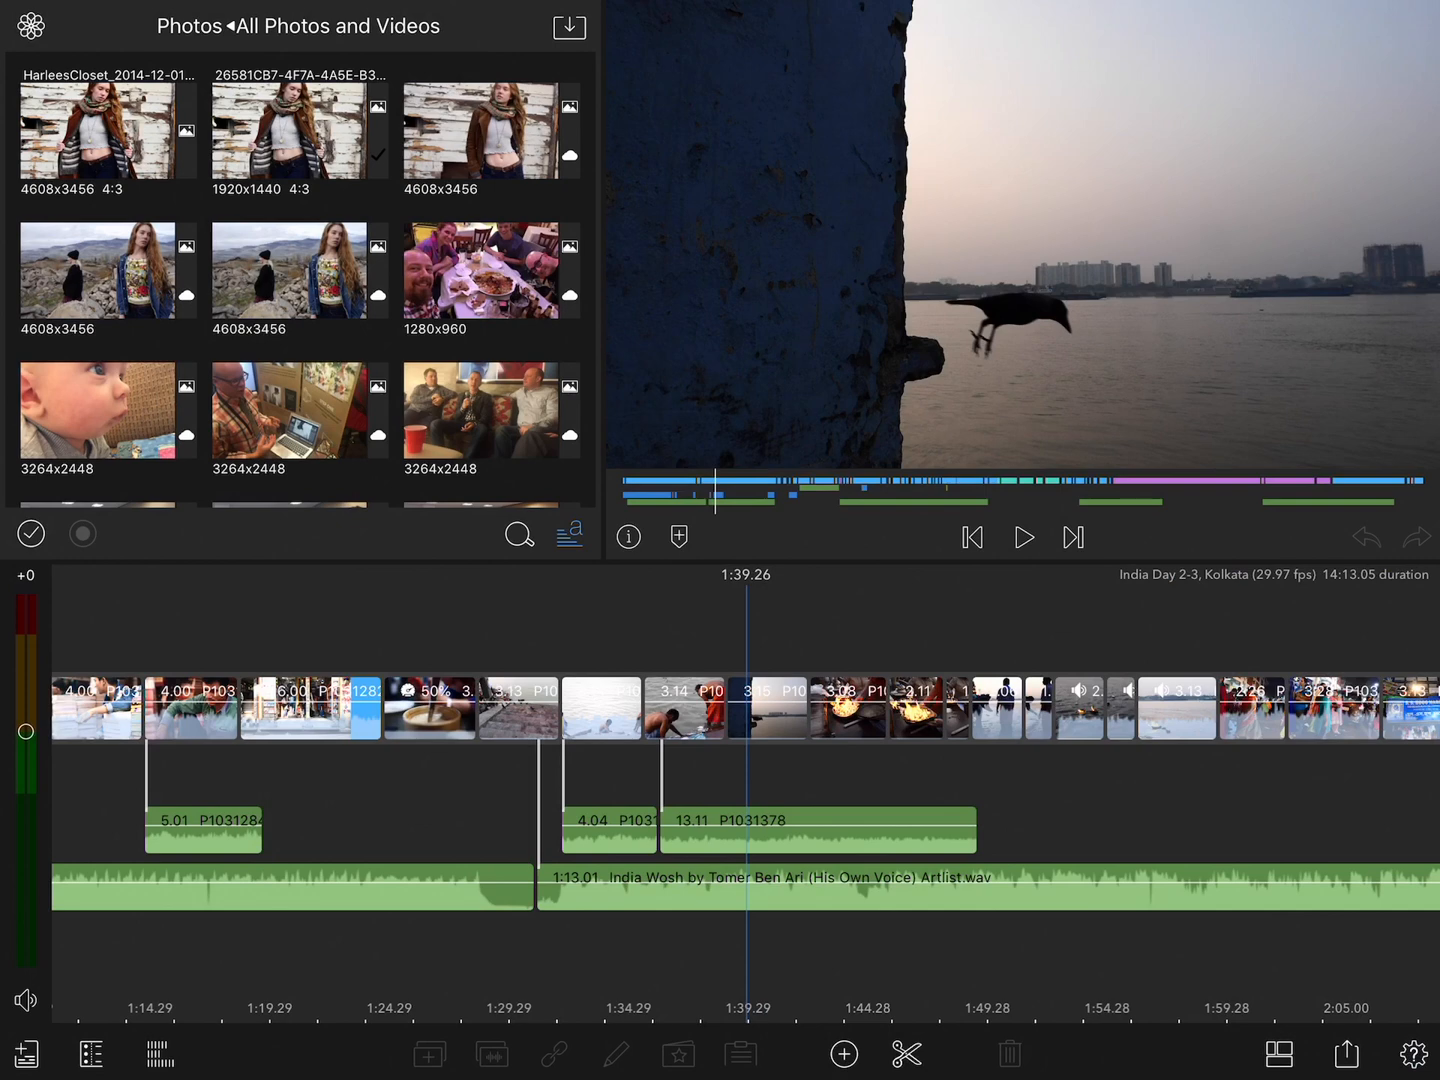
# Bring up Help and Settings and go to its Preferences page.
pyautogui.click(1408, 1052)
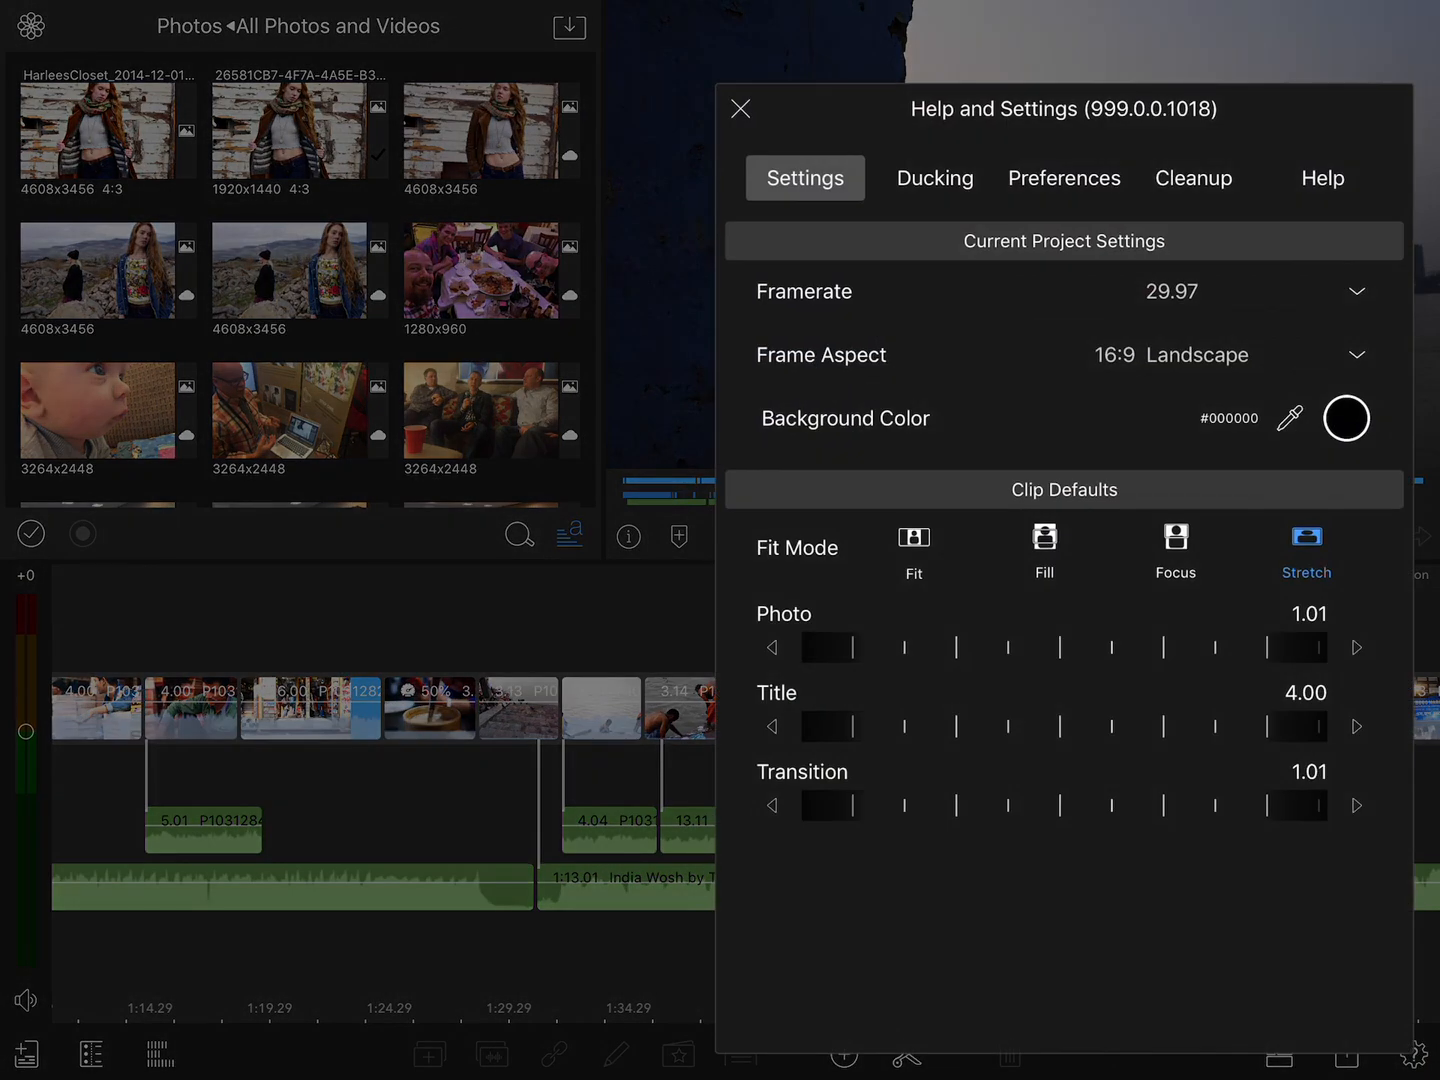
pyautogui.click(1064, 178)
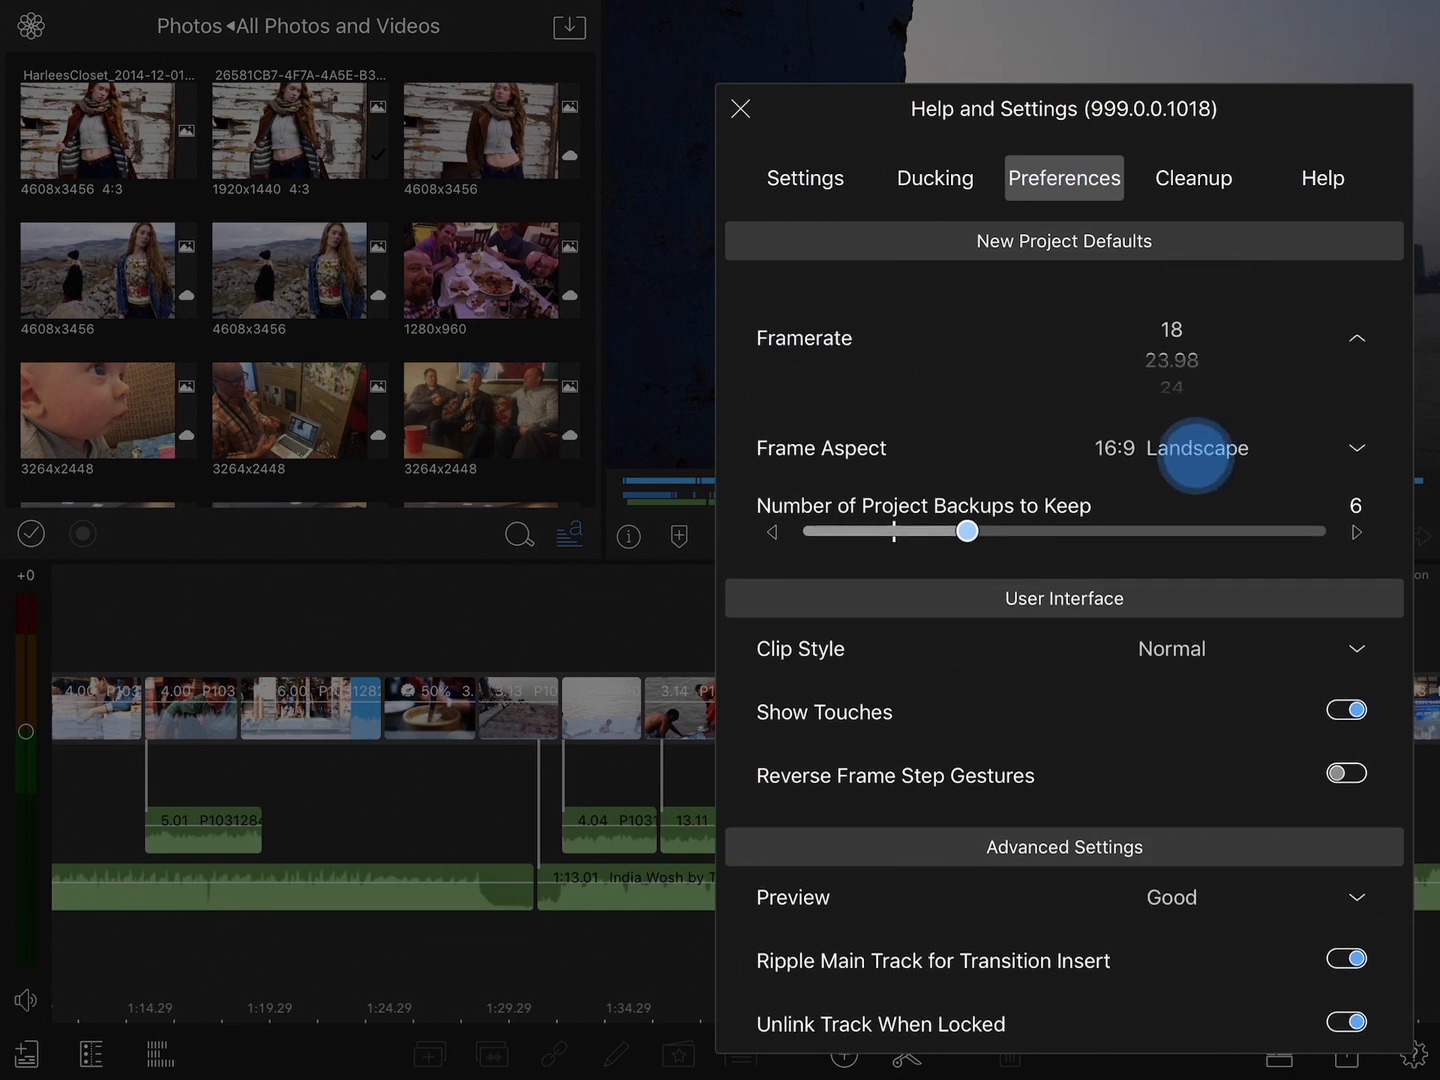
# Set Number of Project Backups to Keep to 8 with the slider.
pyautogui.scroll(-3)
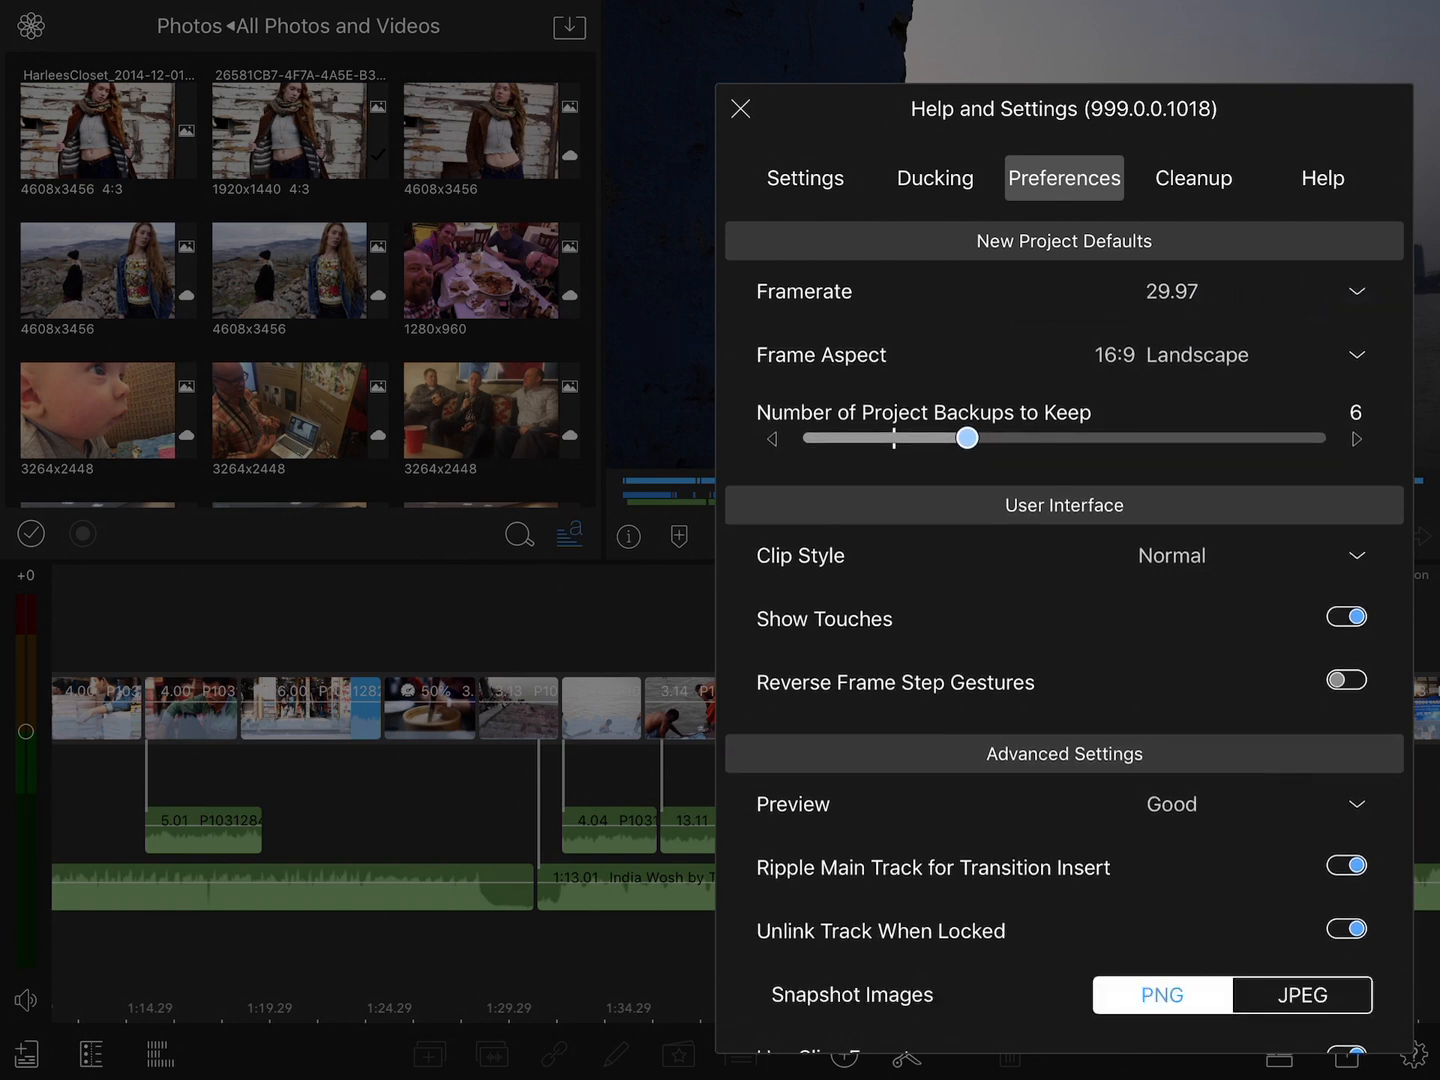
pyautogui.moveTo(966, 436); pyautogui.dragTo(1088, 436)
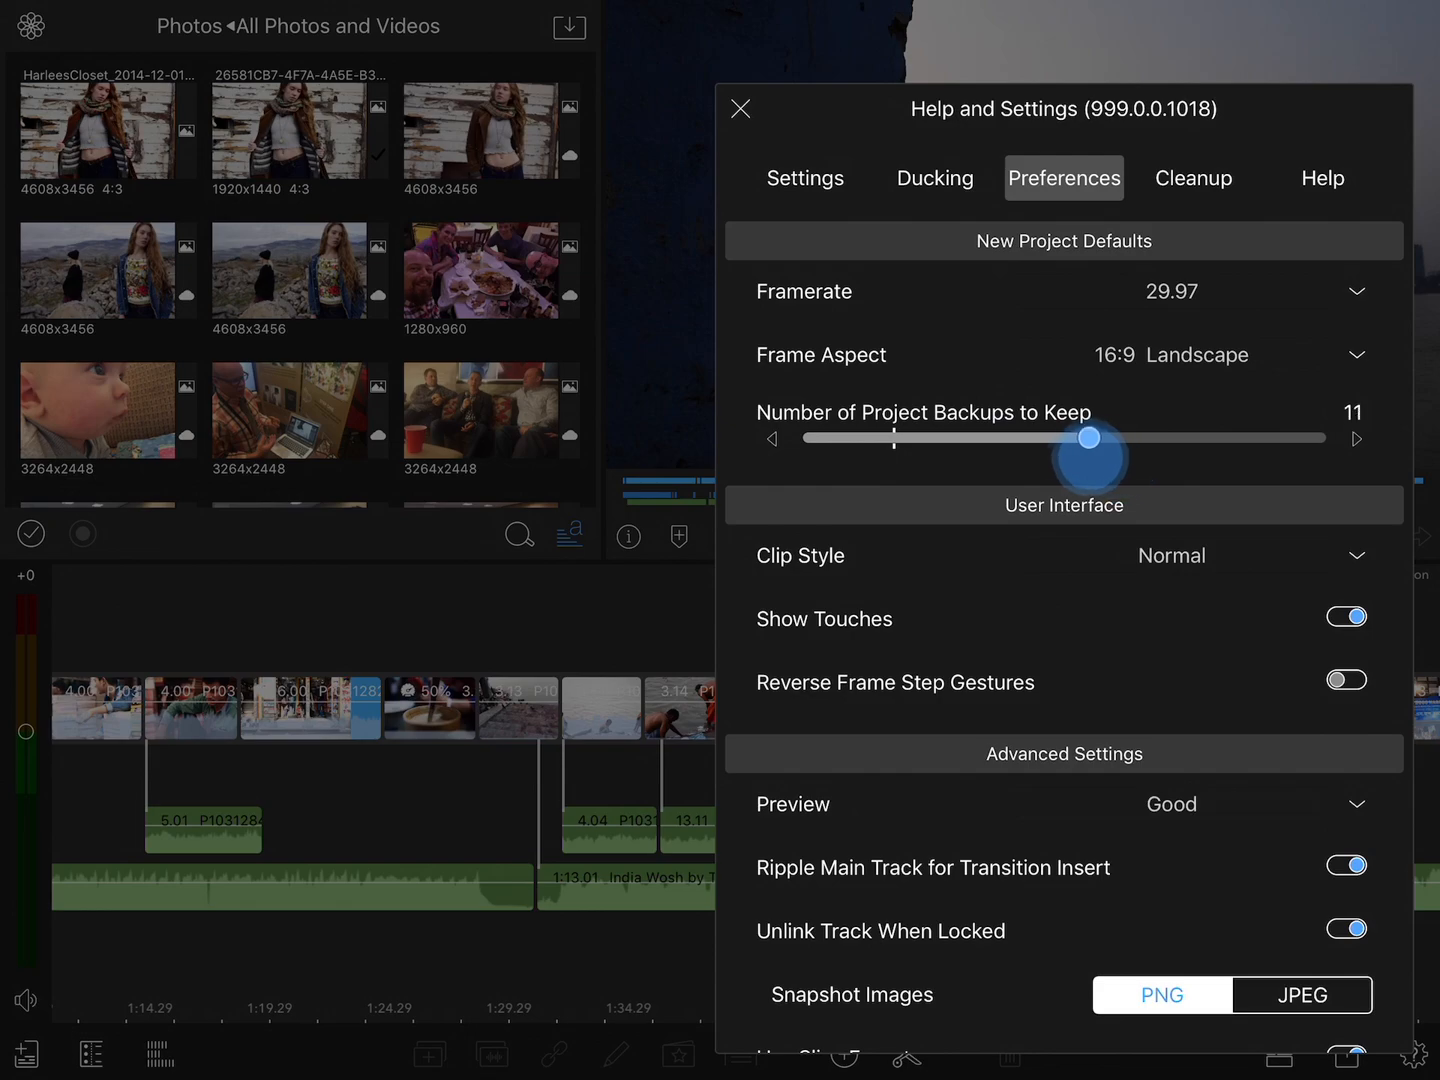
pyautogui.moveTo(1088, 436); pyautogui.dragTo(1016, 436)
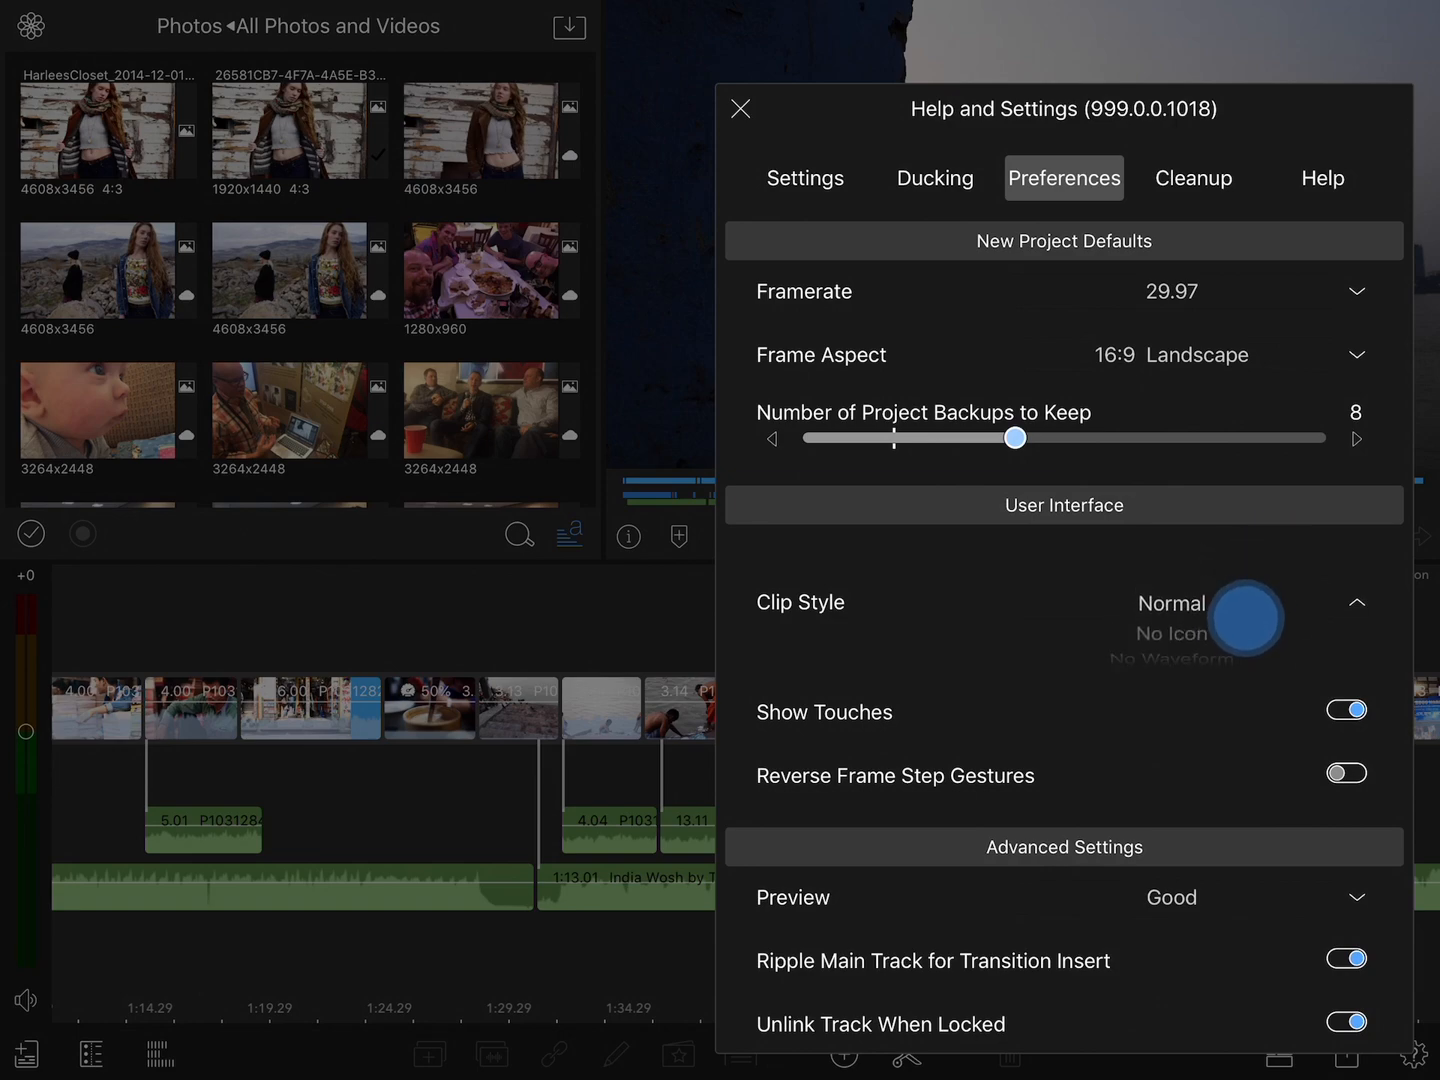
# Dismiss Help and Settings to return to the project timeline.
pyautogui.click(740, 108)
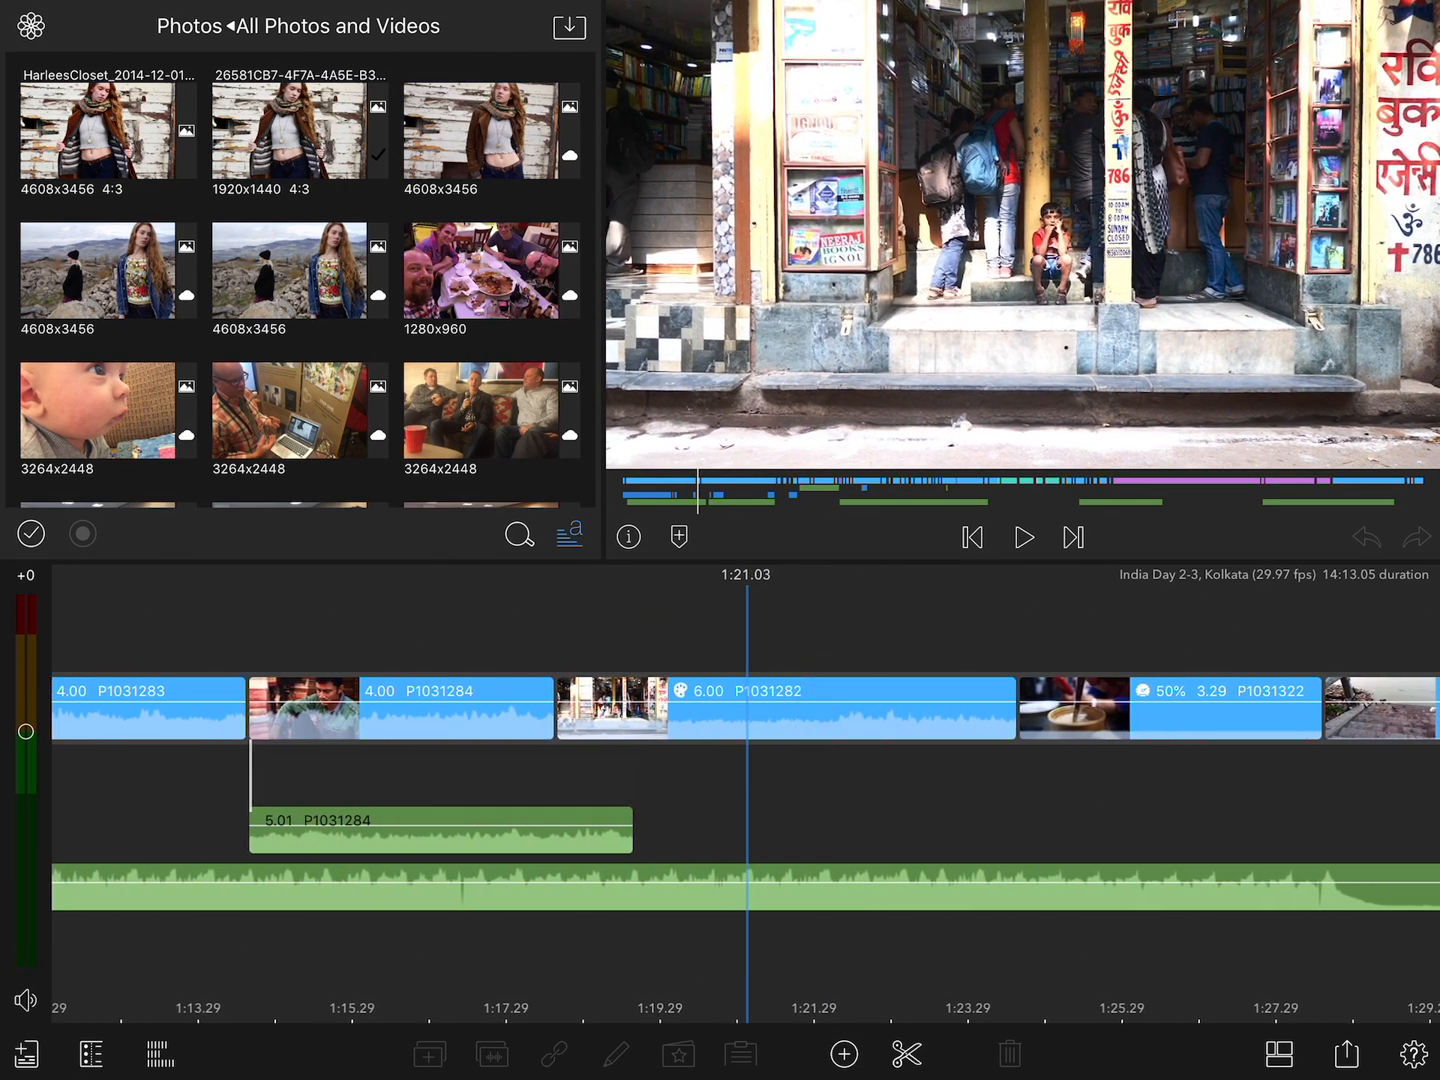
# Reopen Preferences, try the No Icon clip style, then keep Clip Style at Normal.
pyautogui.click(1408, 1054)
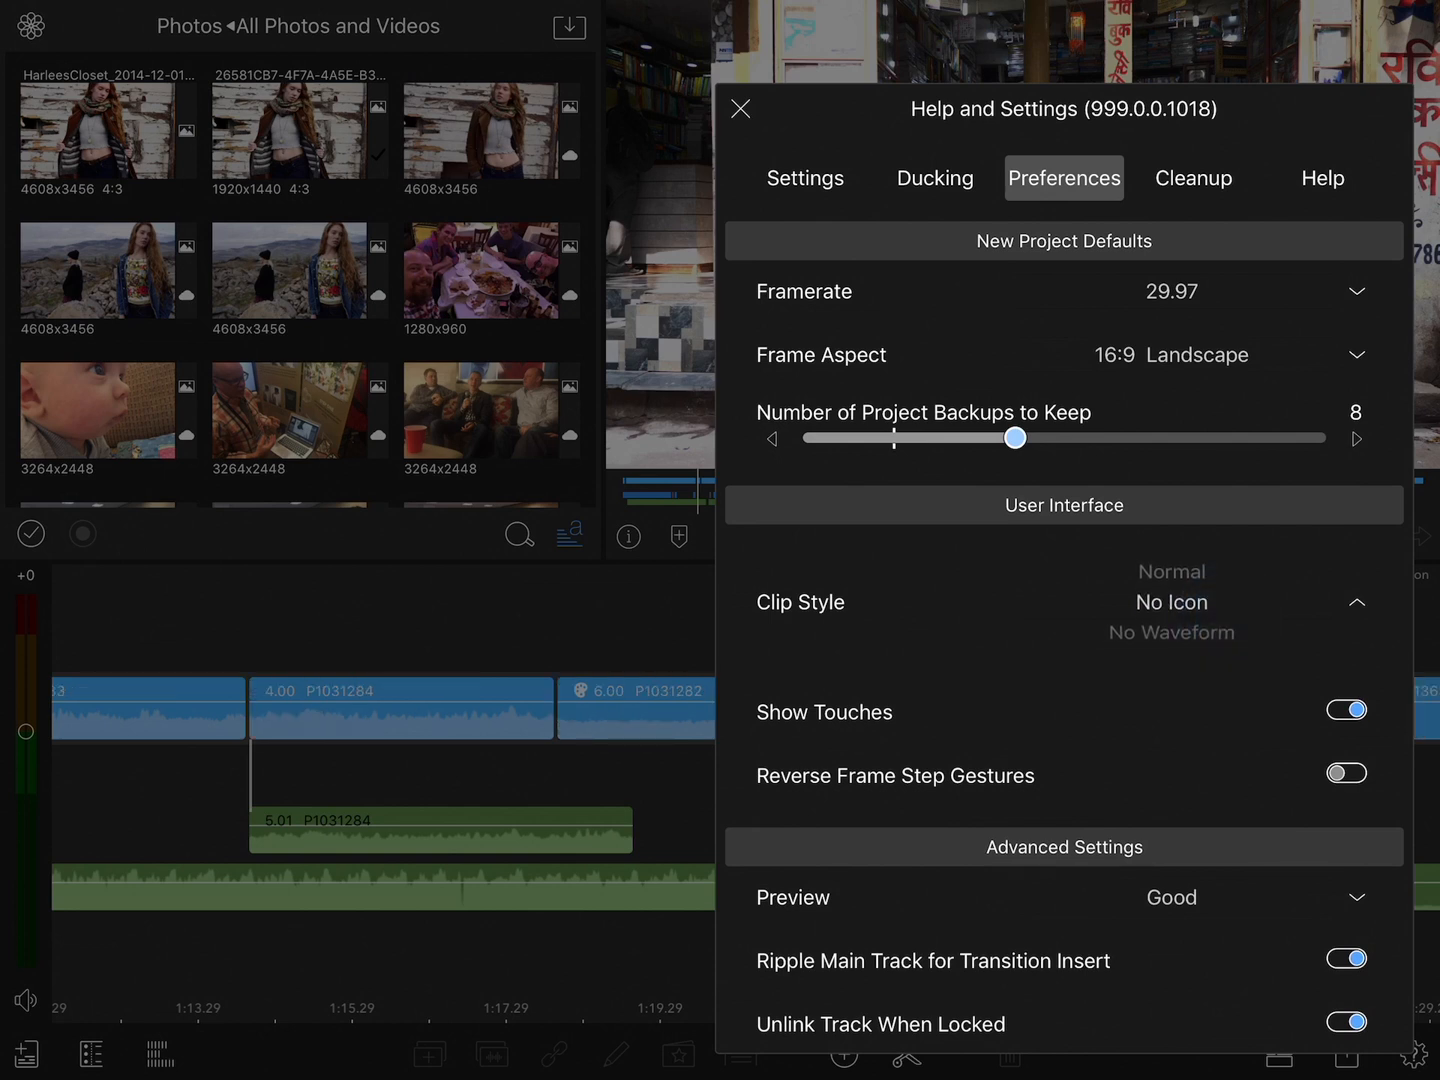
pyautogui.click(1172, 602)
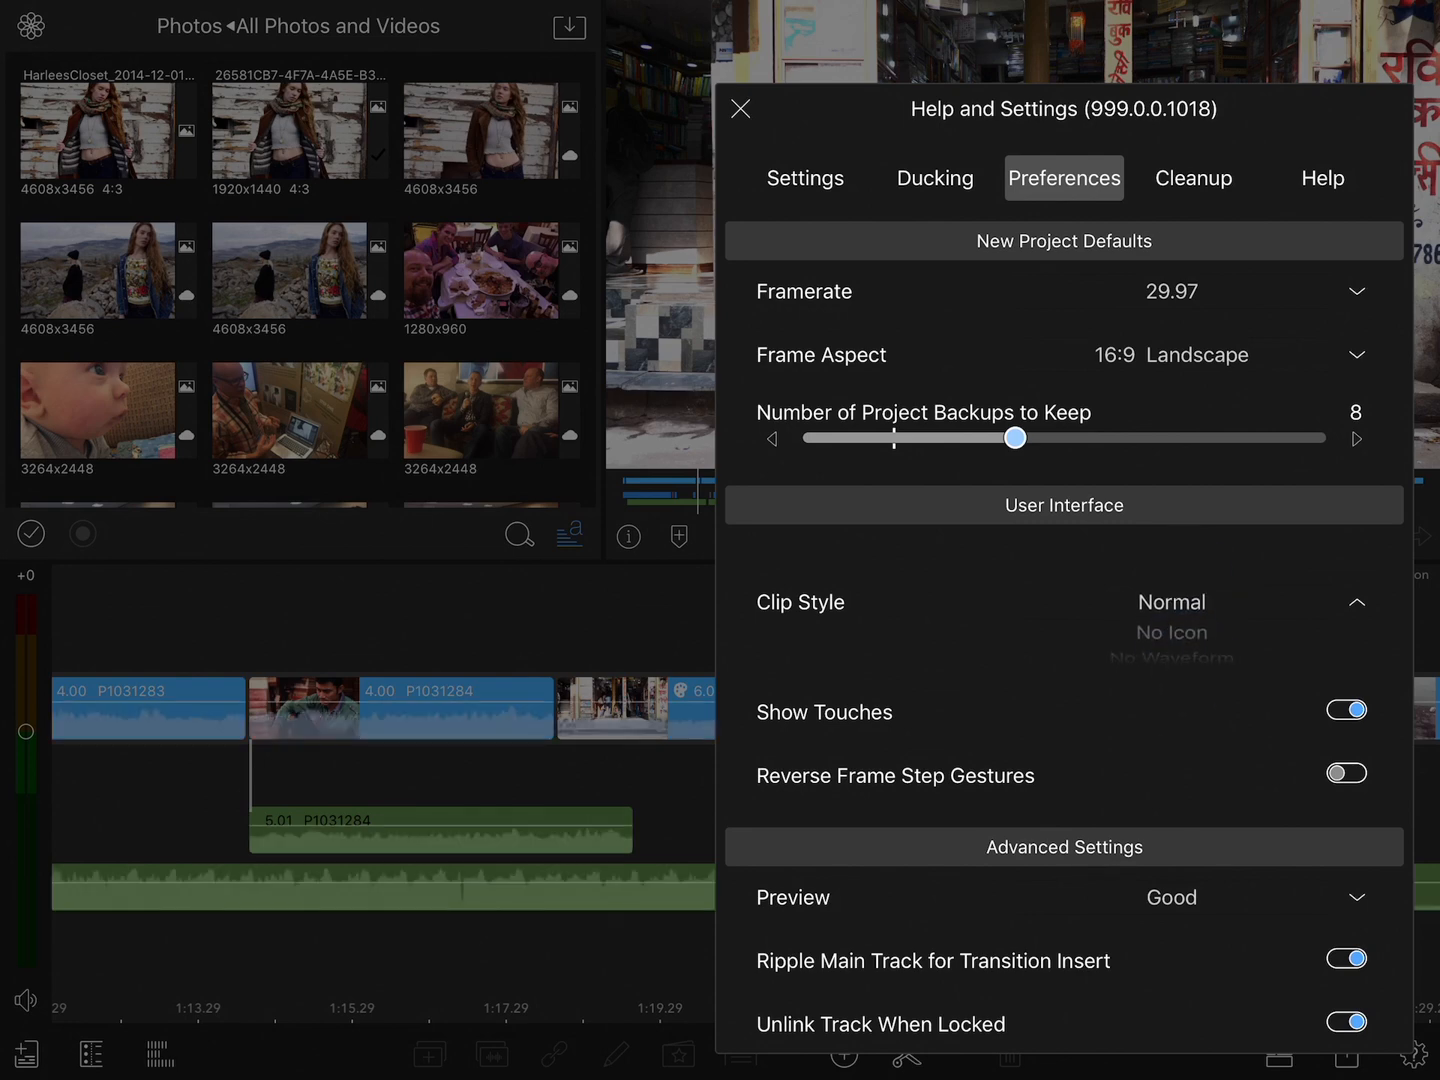
pyautogui.click(740, 110)
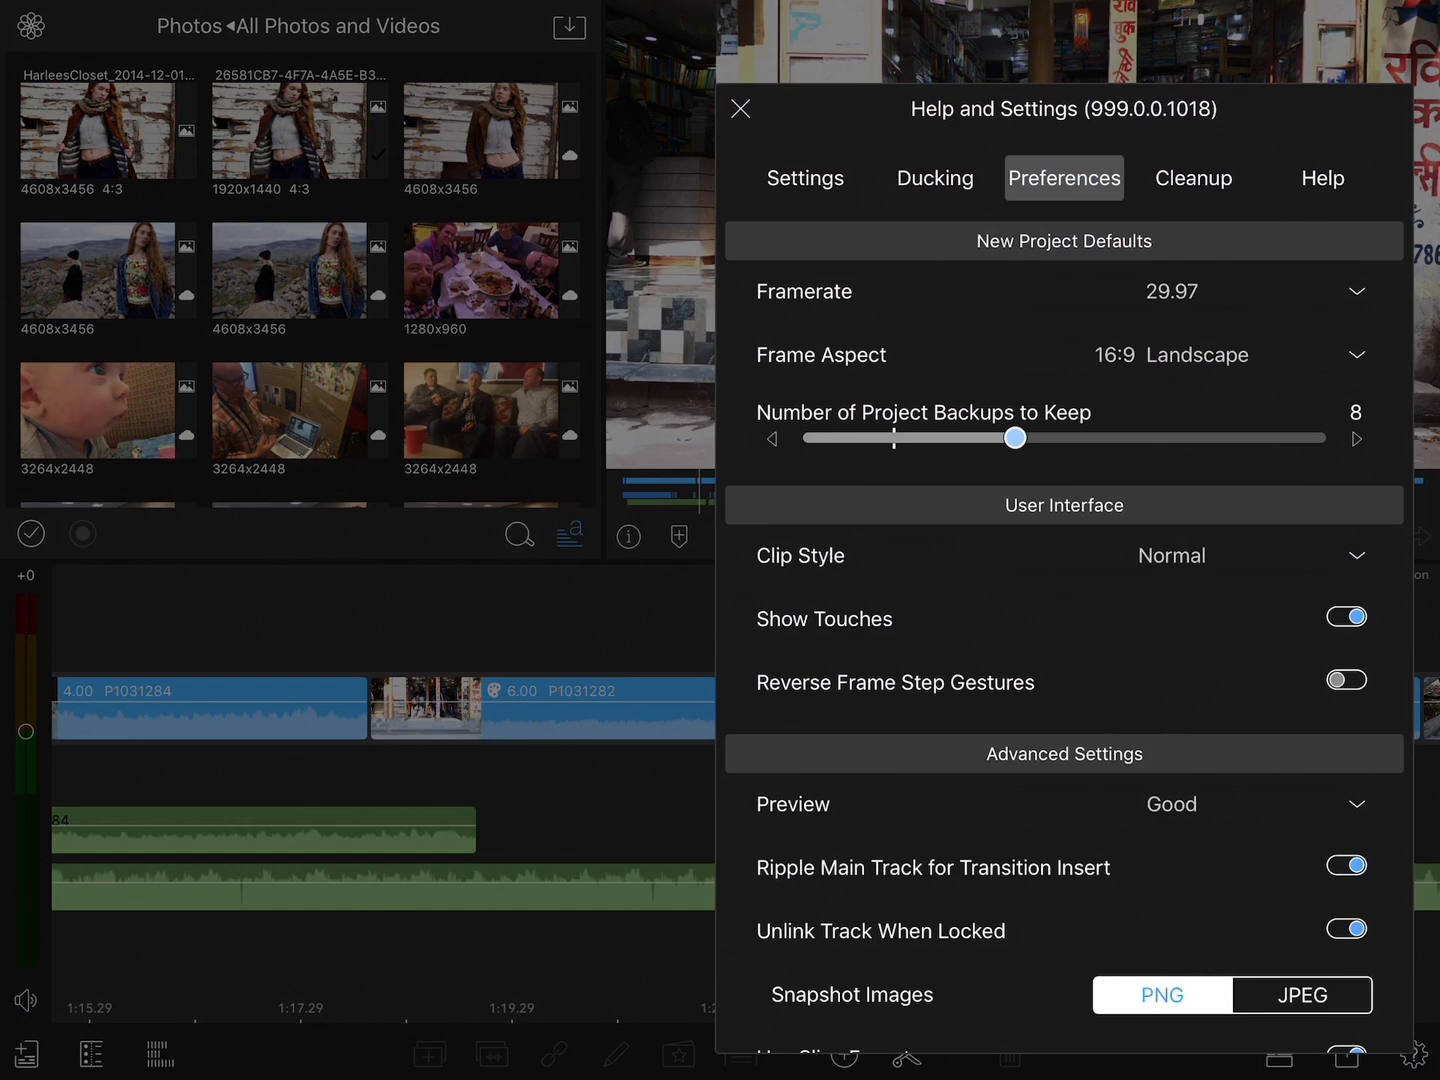
pyautogui.scroll(3)
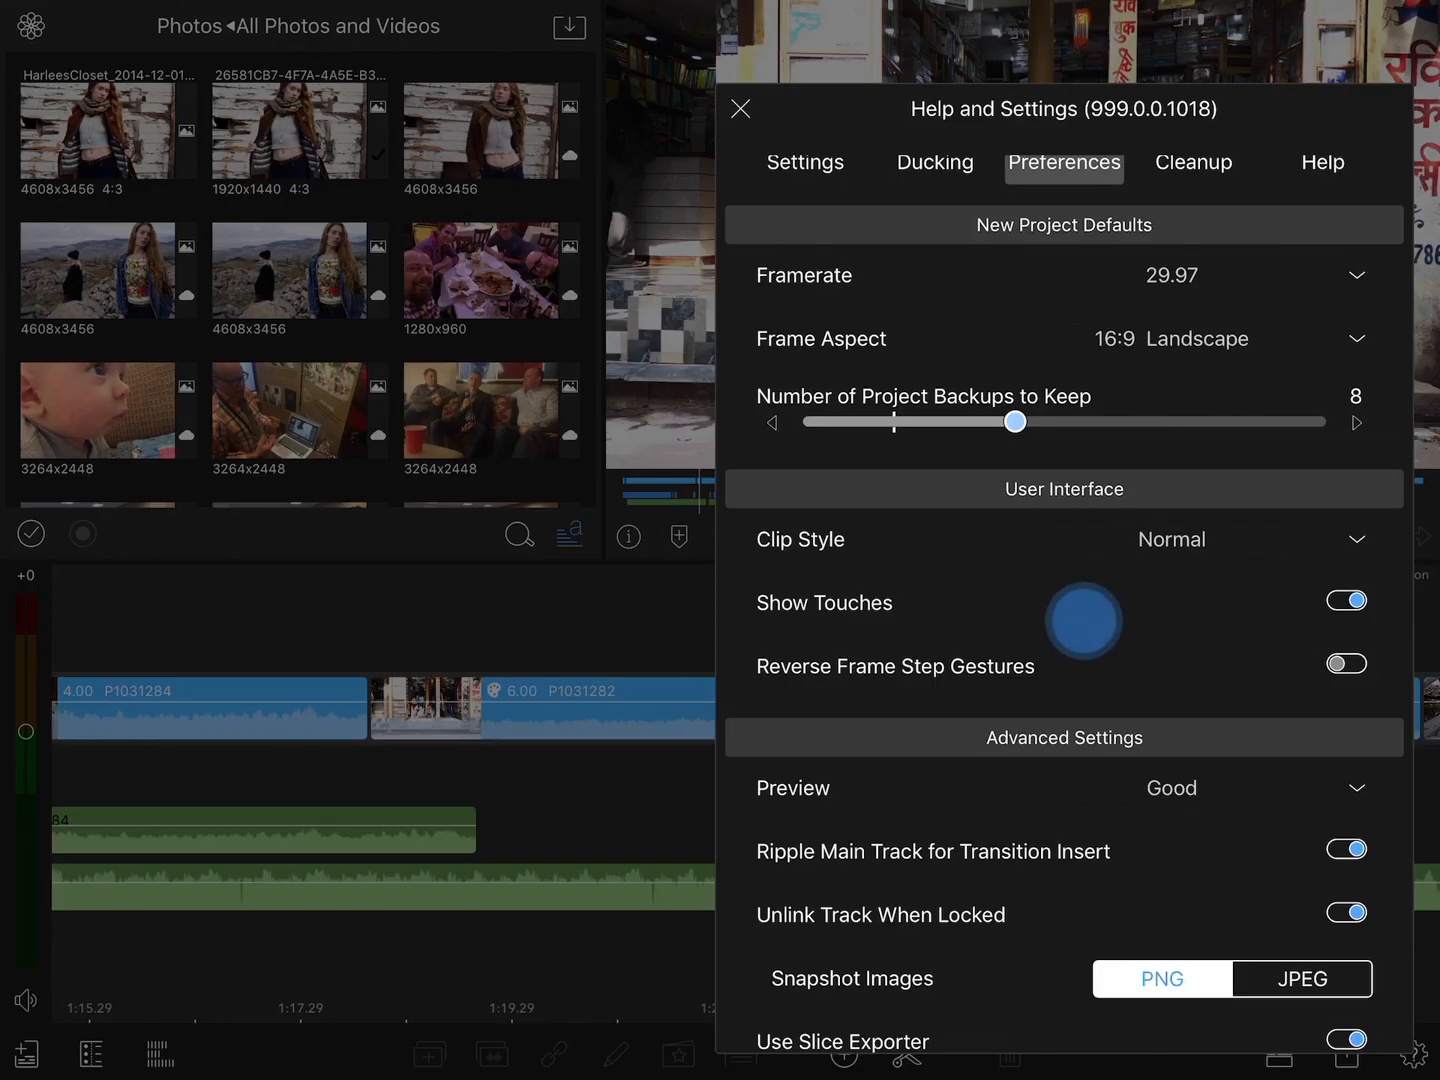
pyautogui.click(1346, 600)
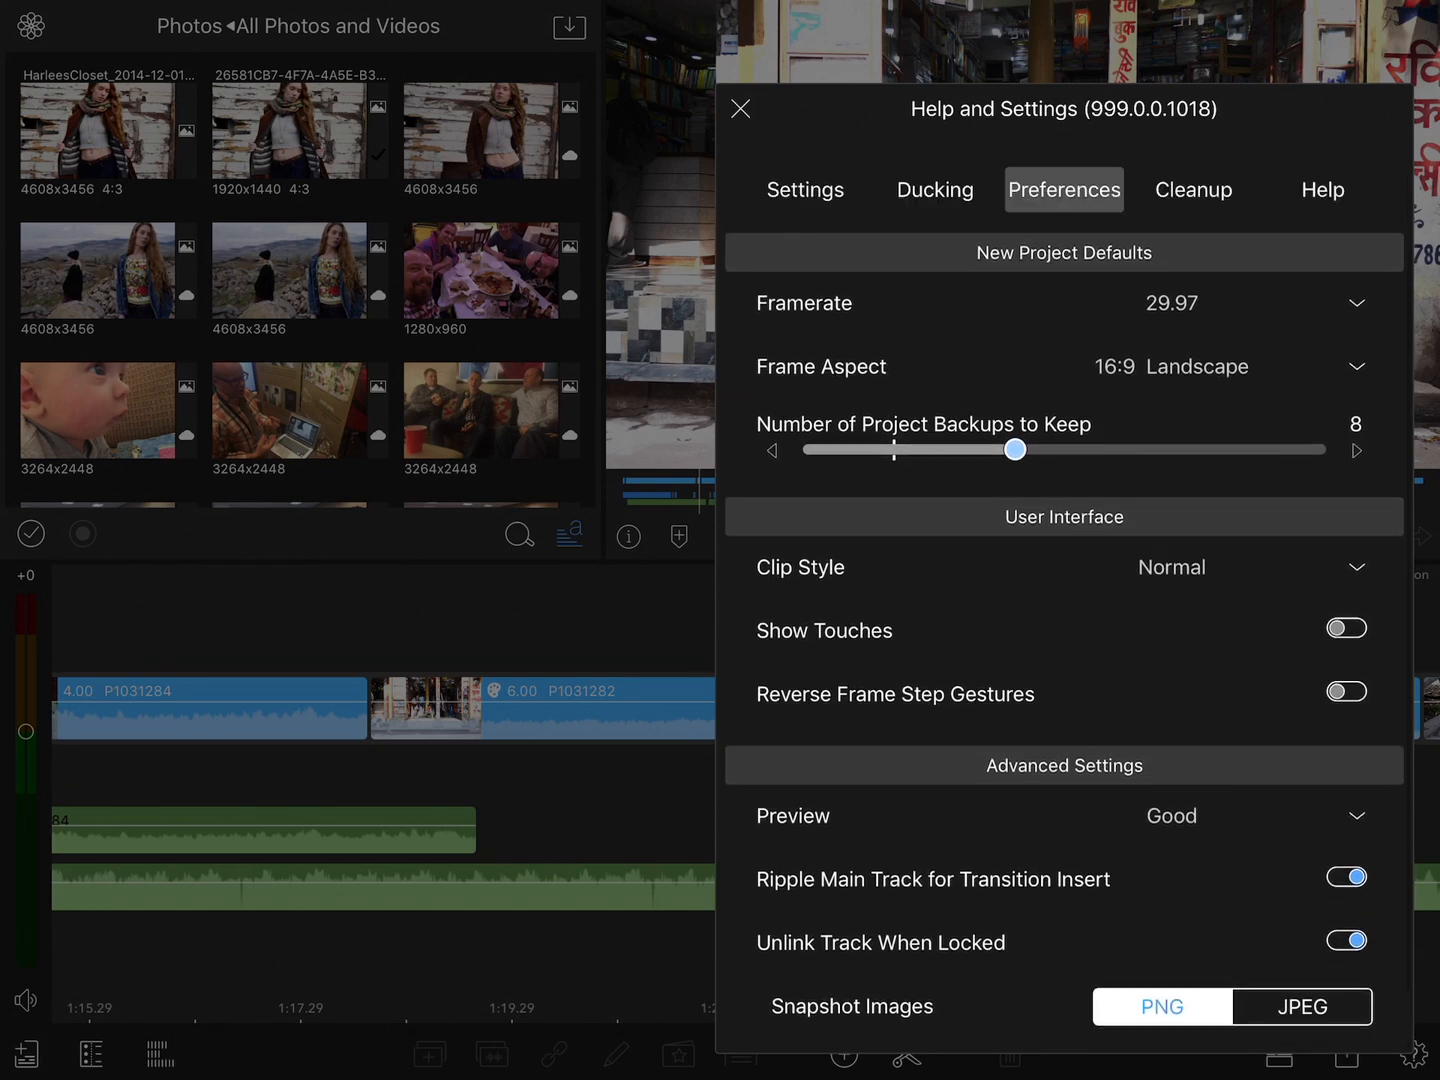
pyautogui.click(1346, 608)
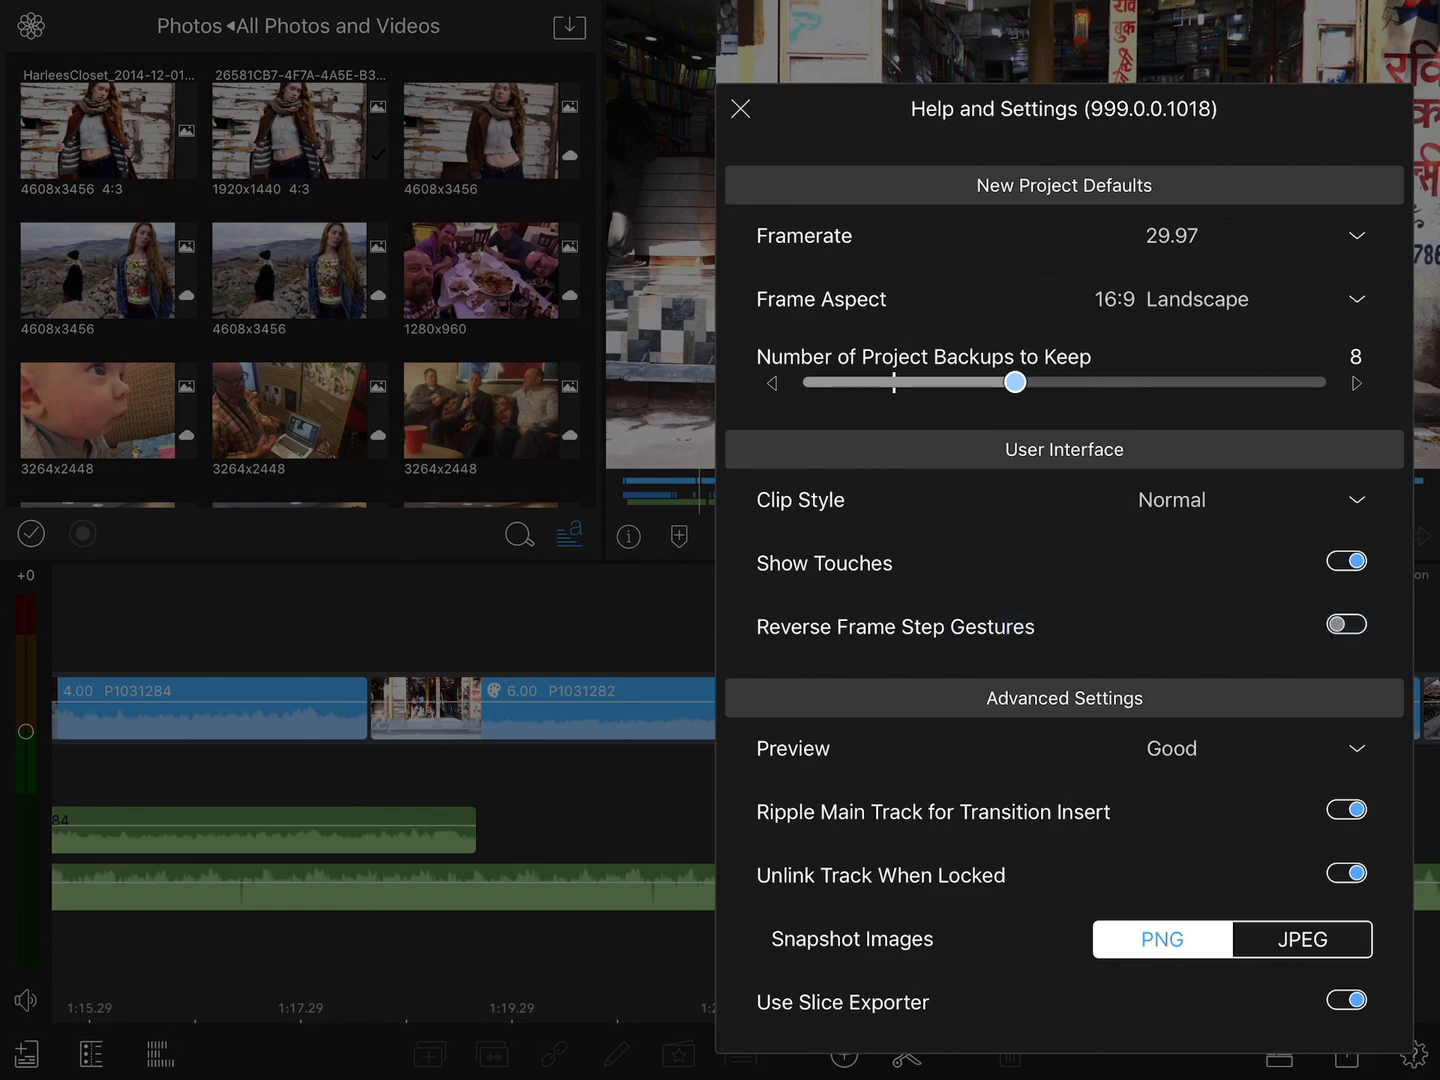
pyautogui.click(740, 110)
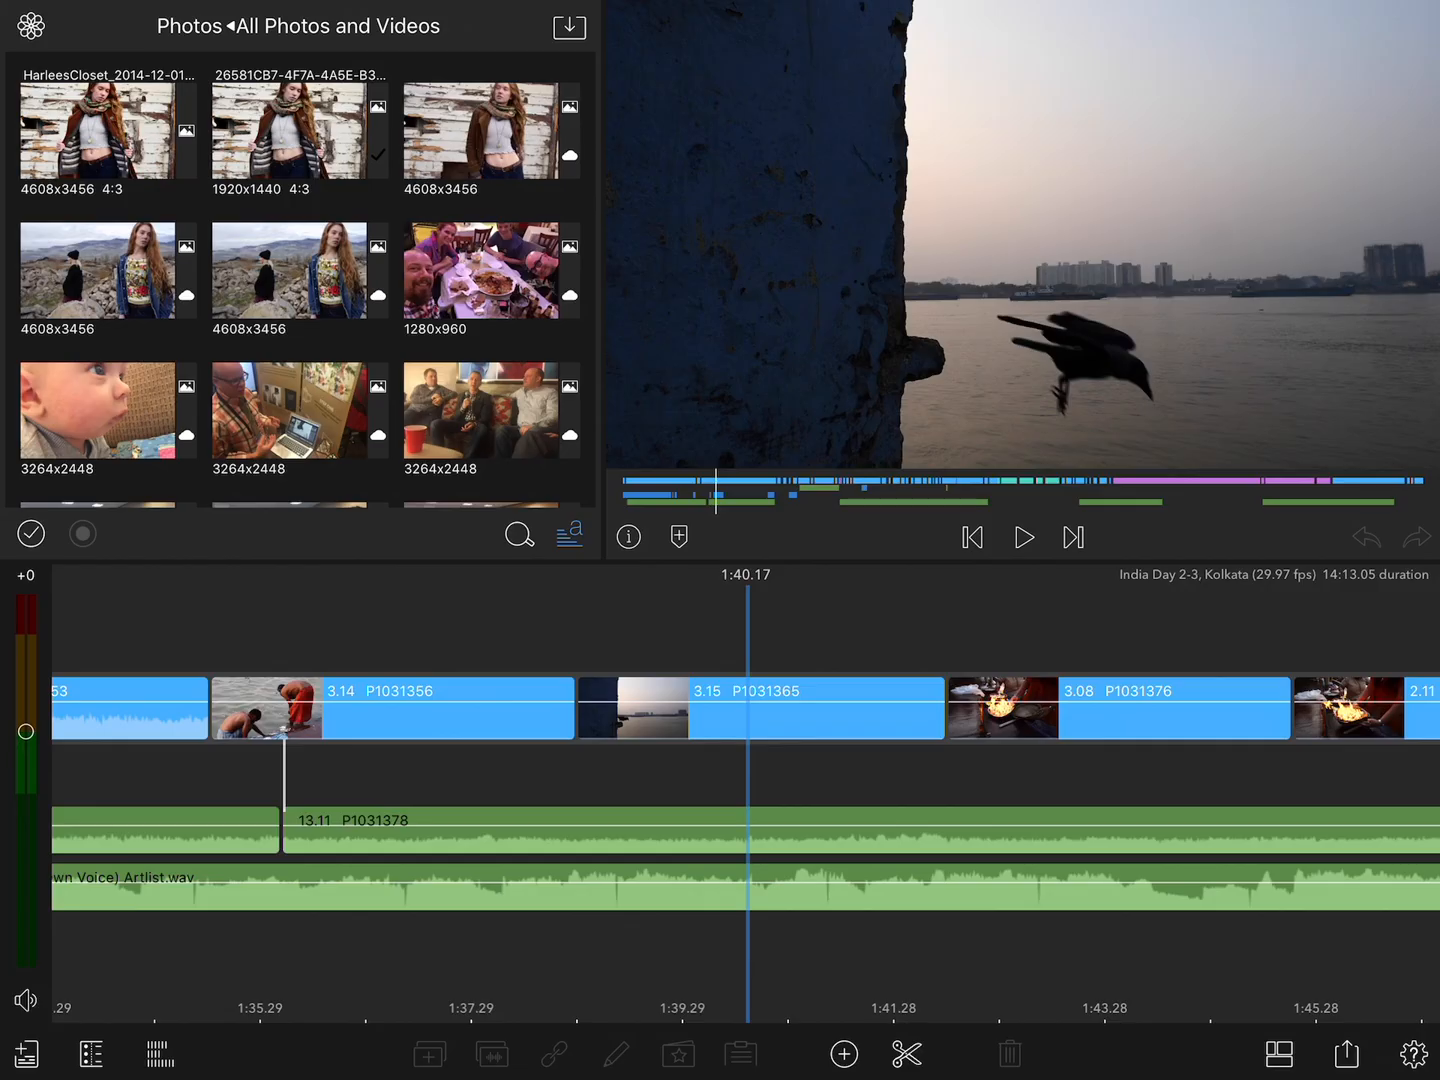
# Bring Help and Settings back up on the current project's Settings page.
pyautogui.click(1412, 1052)
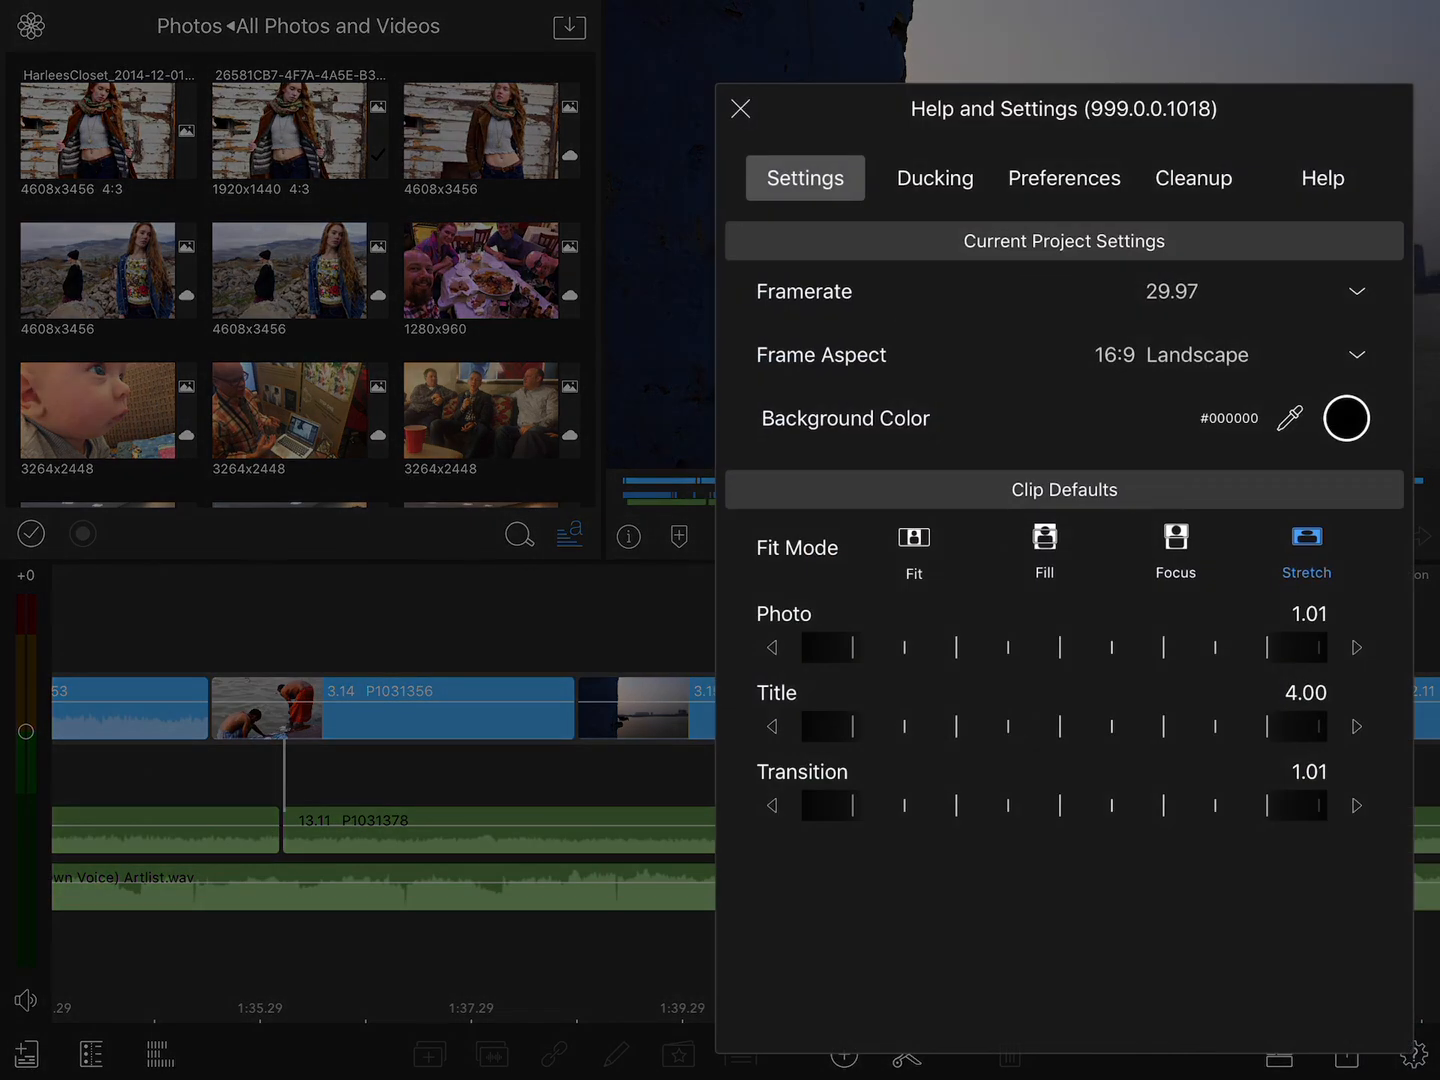
# Enable Reverse Frame Step Gestures in Preferences.
pyautogui.click(1064, 178)
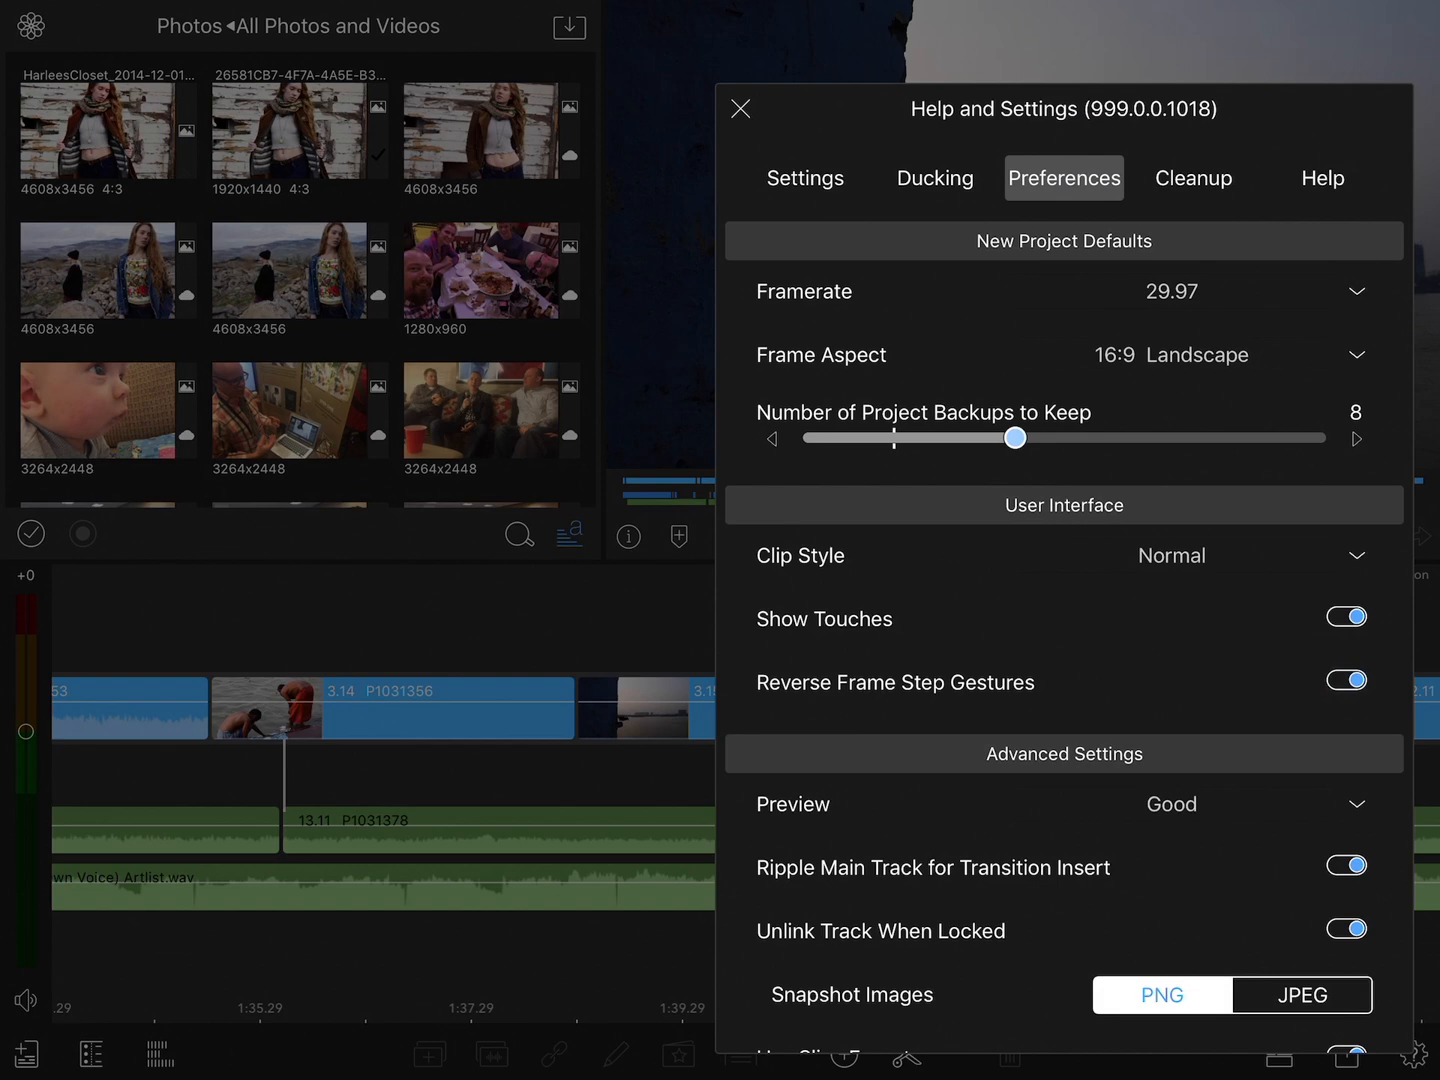
pyautogui.click(740, 108)
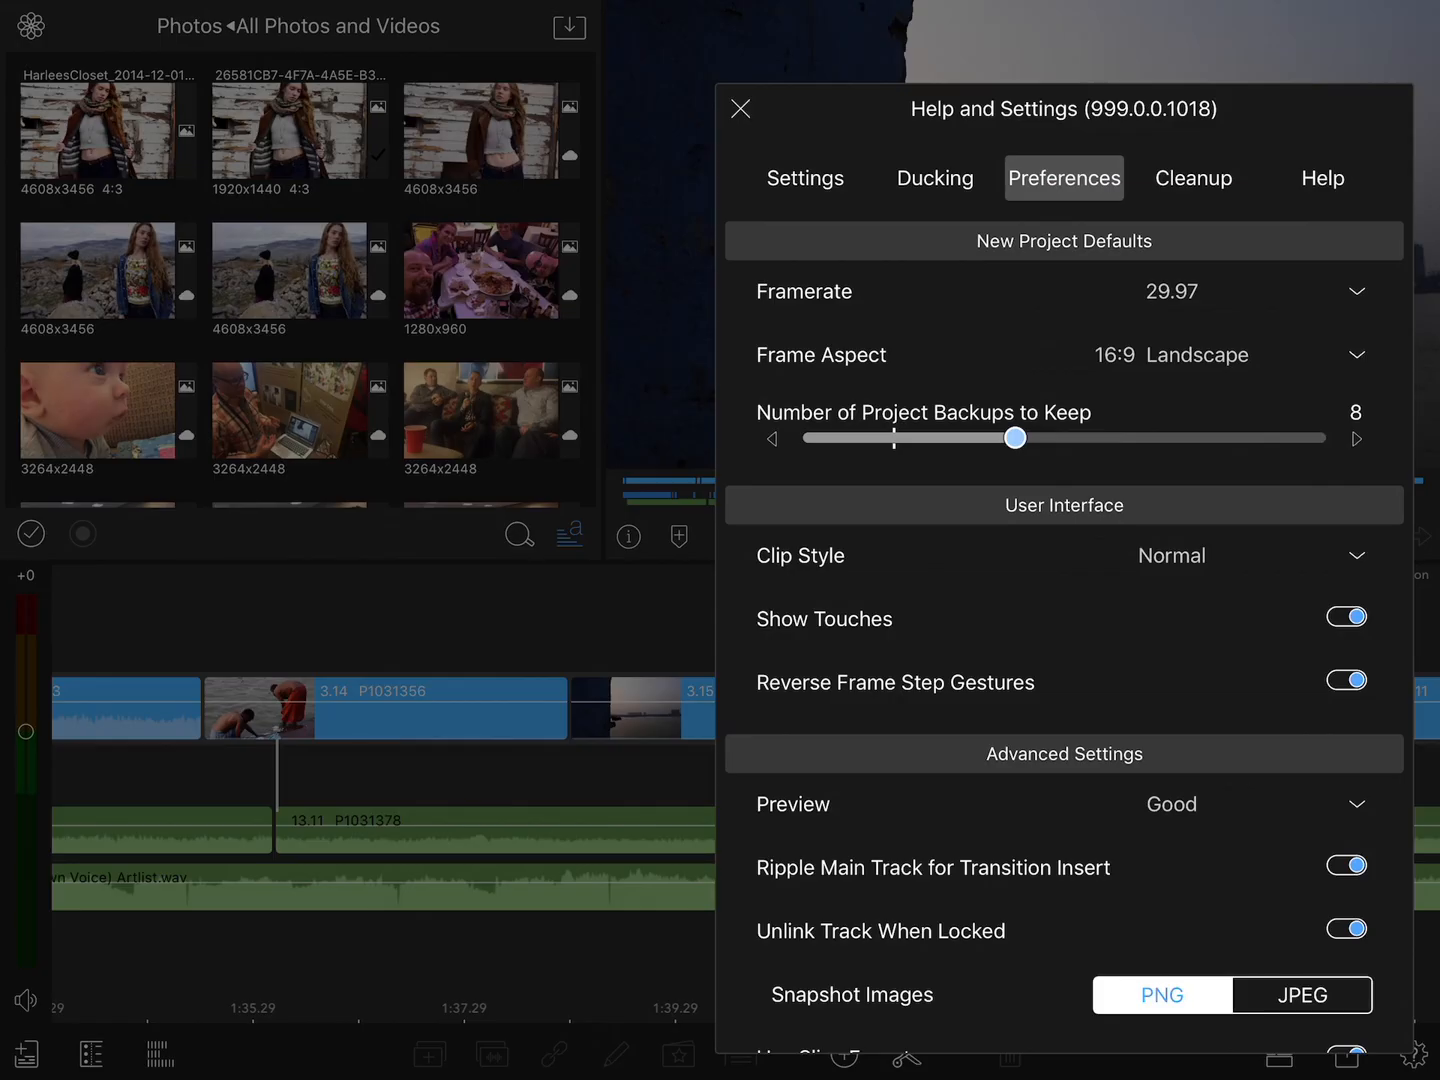
# Look over the Cleanup page, then go to Help and Support.
pyautogui.click(1192, 178)
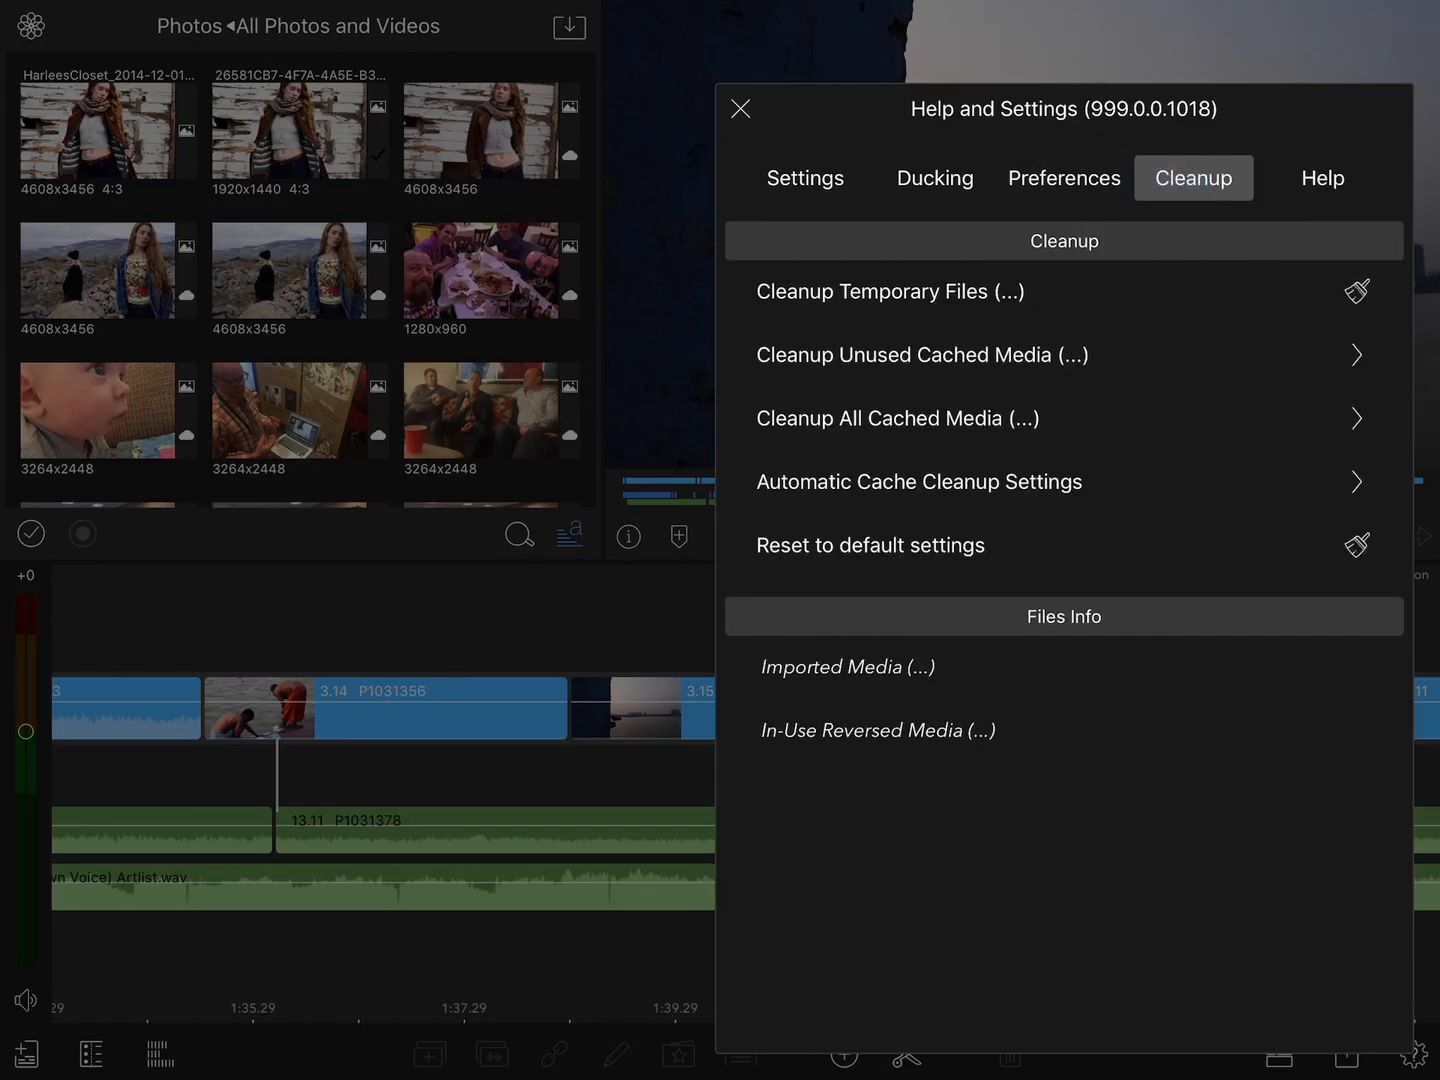
pyautogui.click(1322, 178)
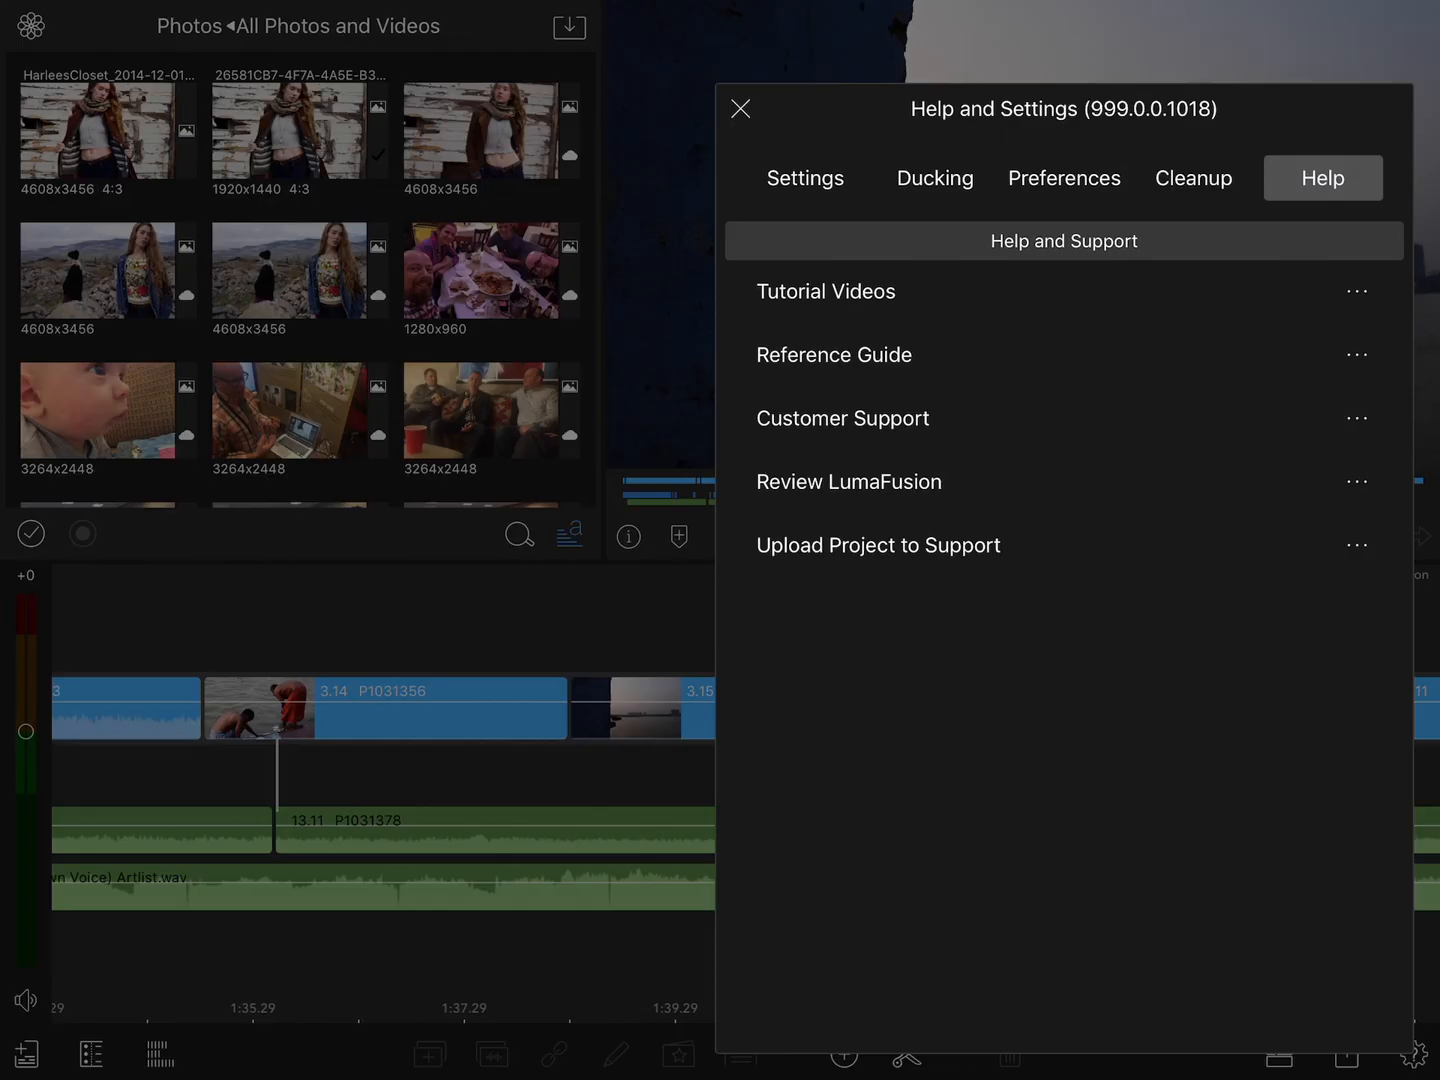